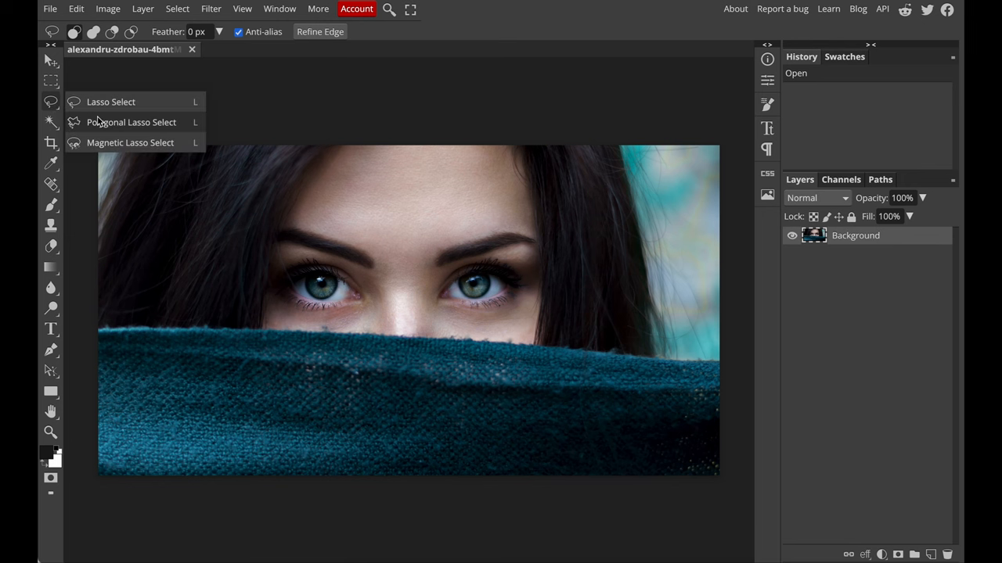
pyautogui.moveTo(110, 117)
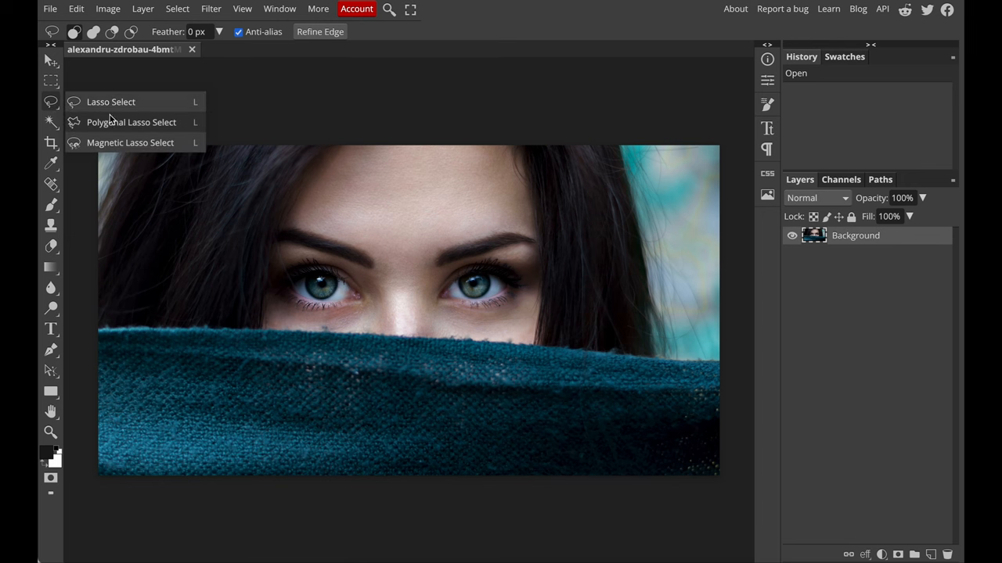
pyautogui.moveTo(111, 102)
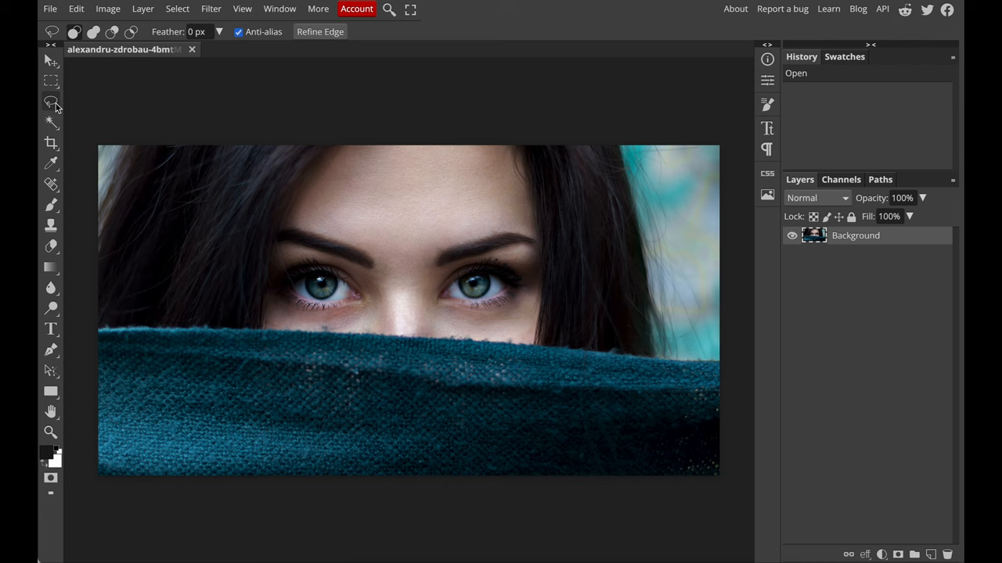
# Choose the Polygonal Lasso Select tool from the lasso flyout
pyautogui.click(50, 103)
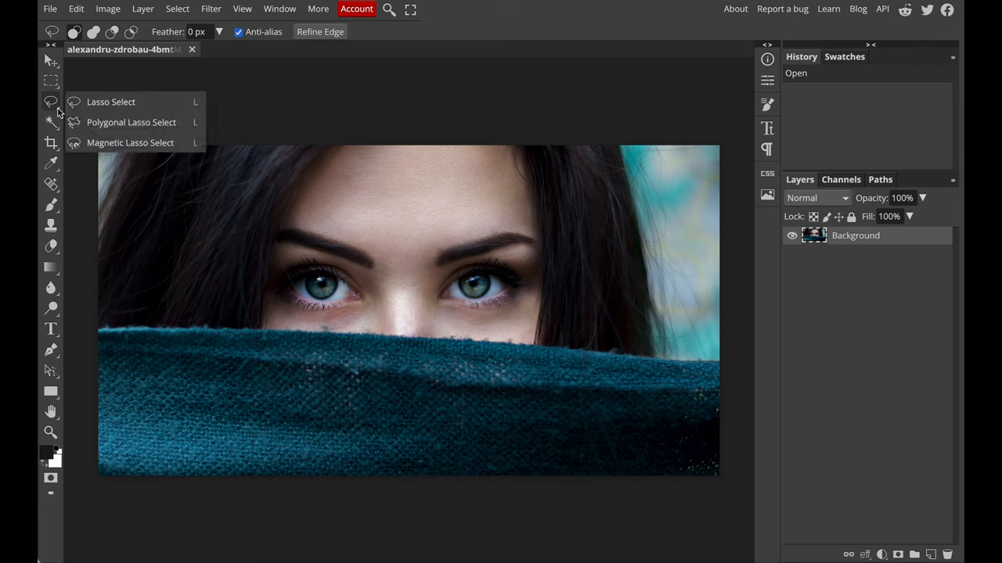
pyautogui.moveTo(75, 122)
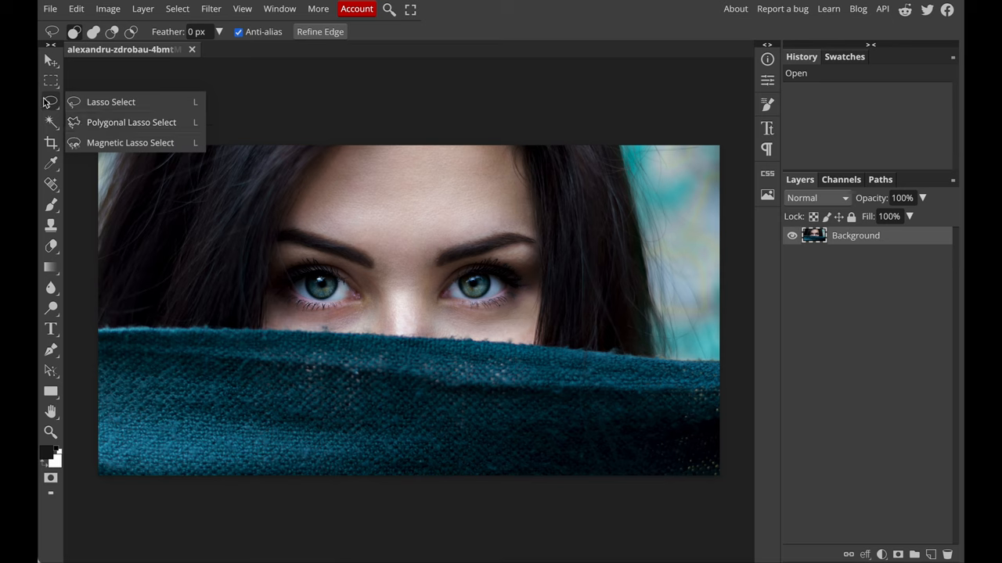
pyautogui.click(50, 102)
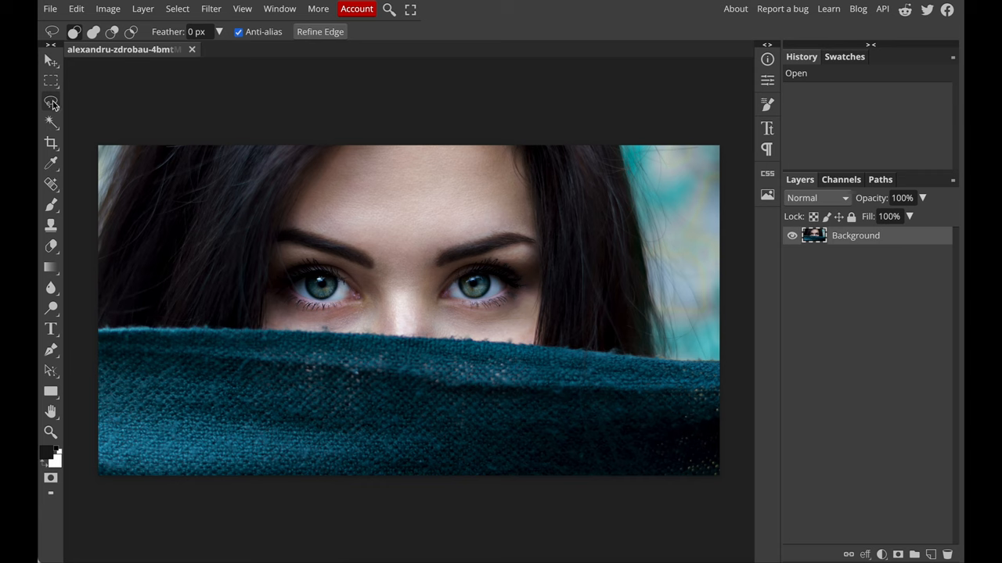
# Outline and close a slanted strip selection from above the head across the face and scarf
pyautogui.click(50, 103)
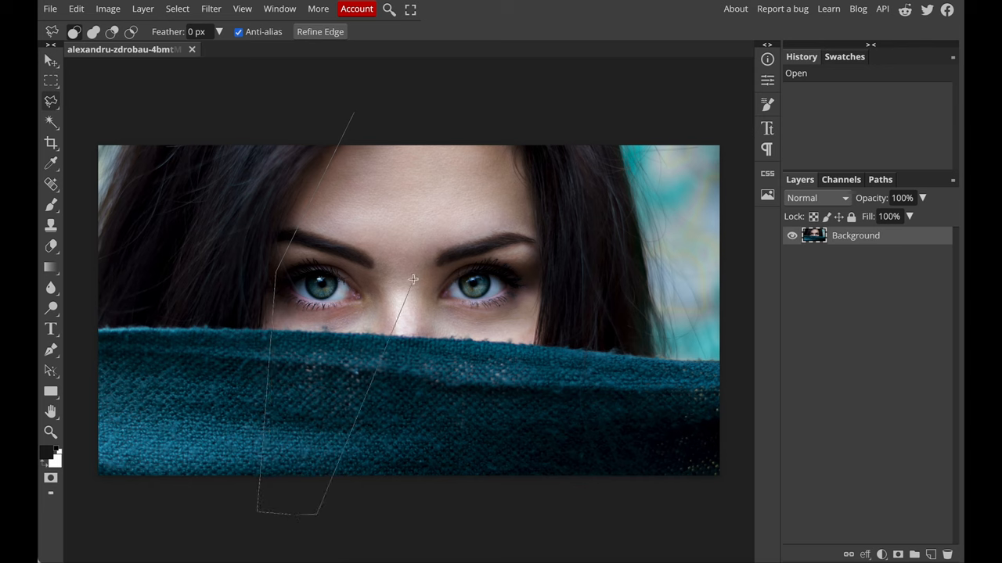
pyautogui.click(410, 78)
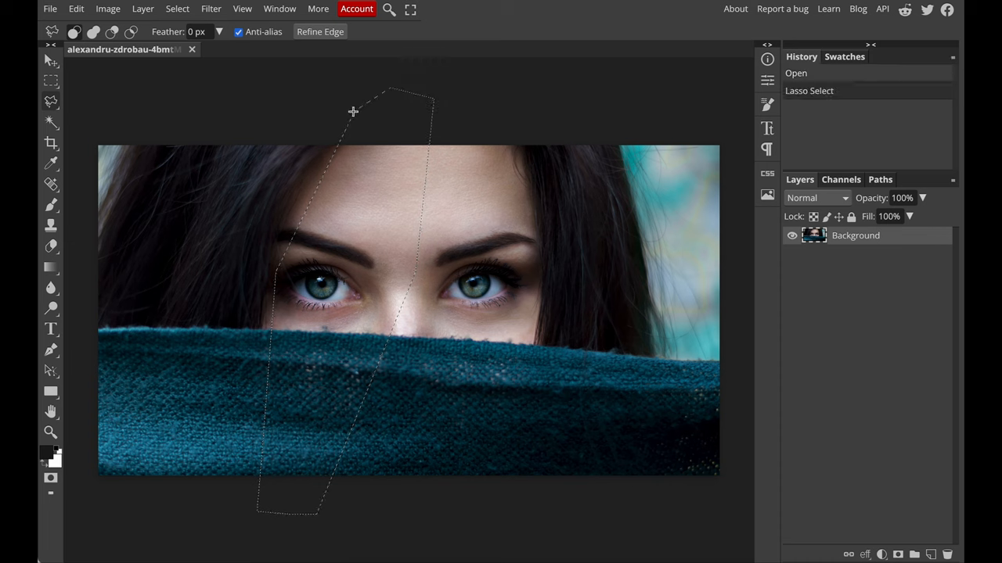
pyautogui.moveTo(426, 222)
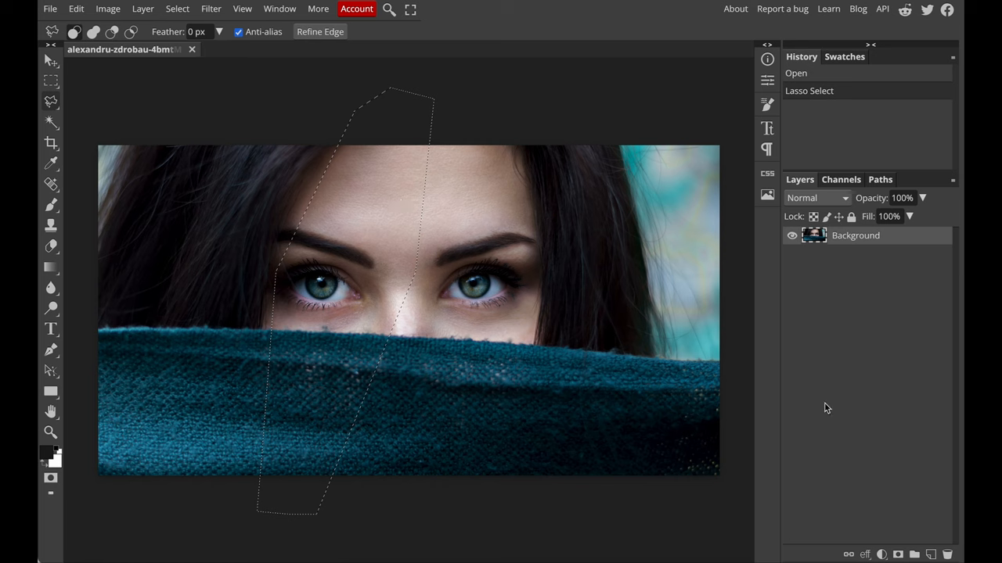
# Add a Brightness/Contrast adjustment layer on the strip and raise its Brightness to 81
pyautogui.click(883, 555)
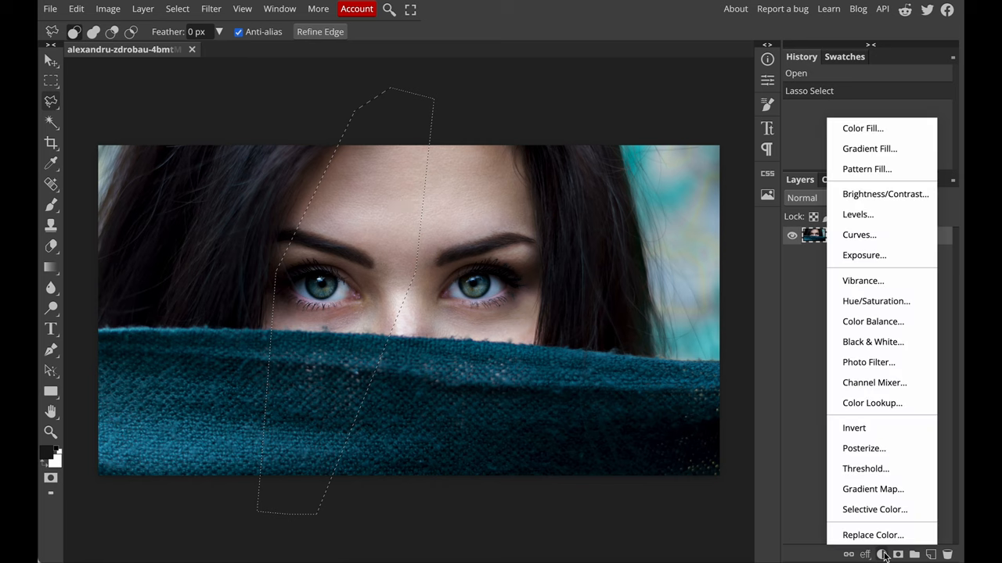
pyautogui.moveTo(886, 194)
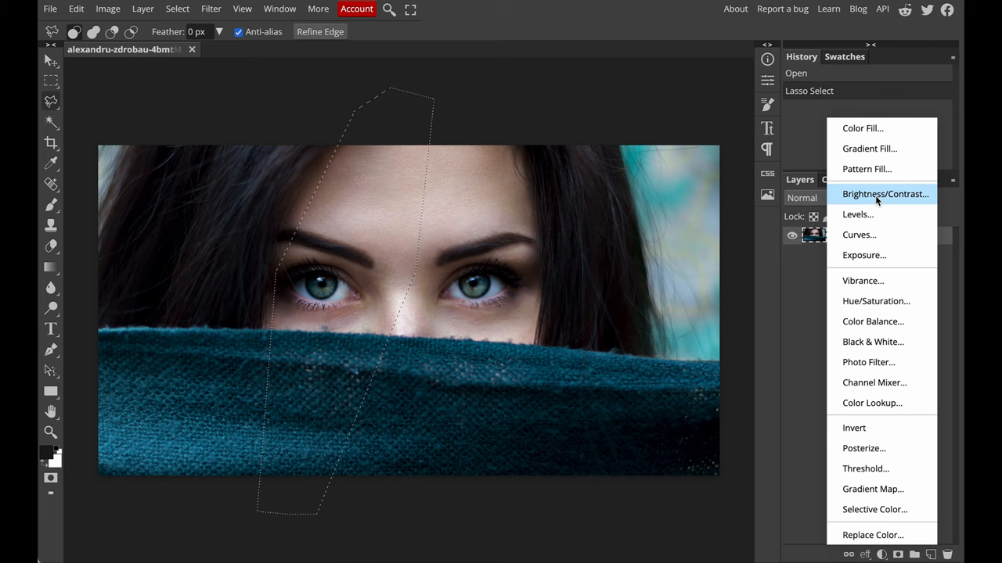
pyautogui.click(886, 194)
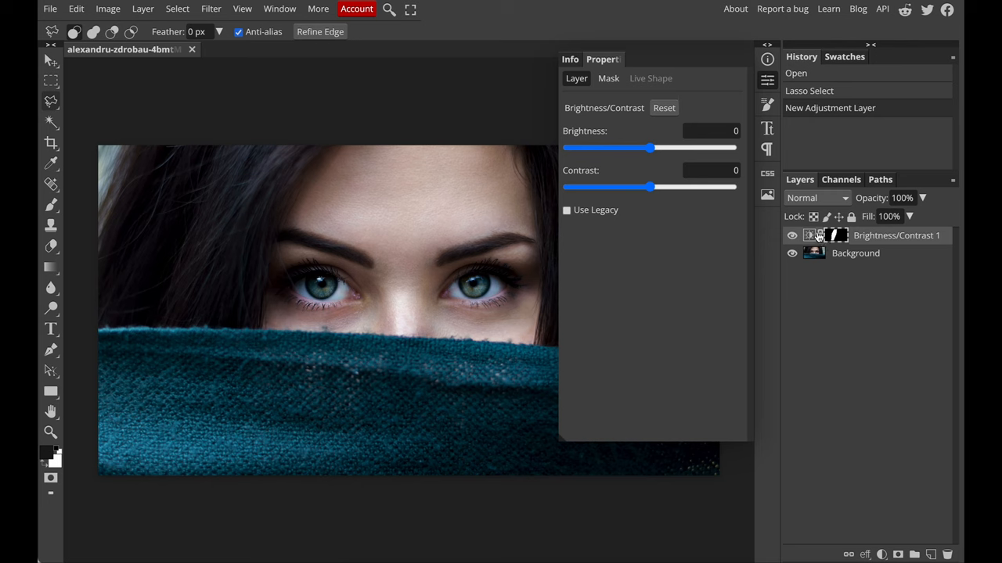
pyautogui.moveTo(842, 237)
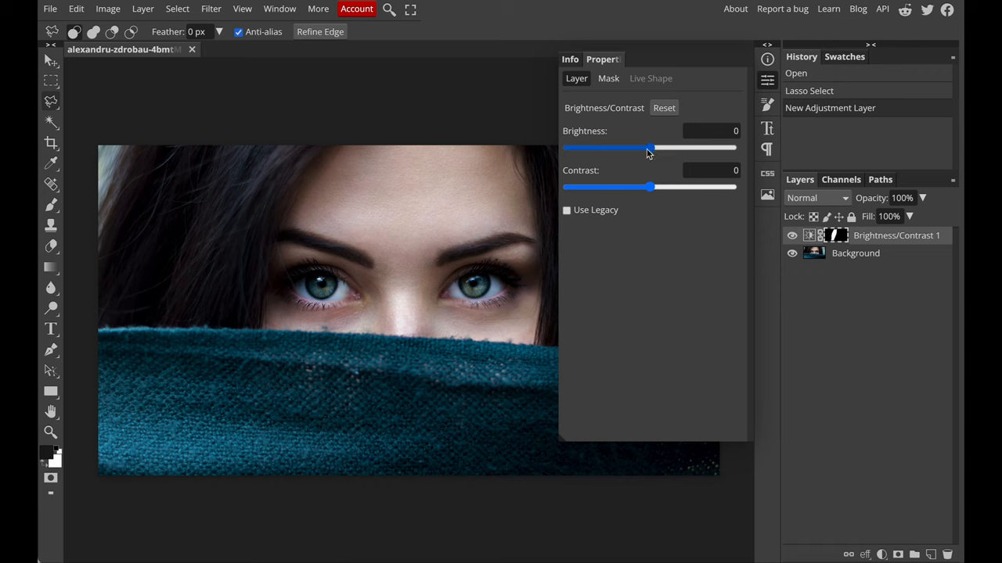
pyautogui.moveTo(648, 147); pyautogui.dragTo(659, 147)
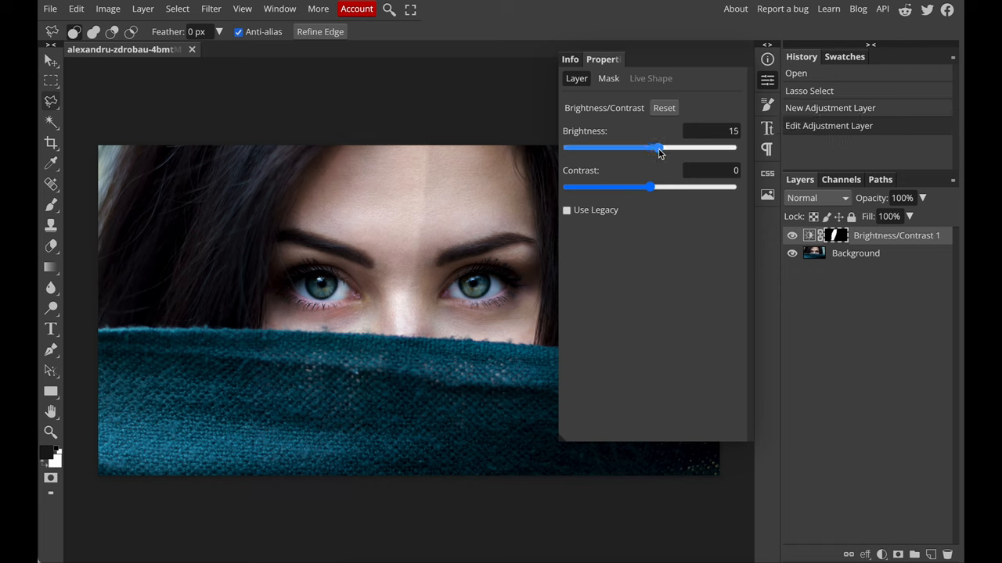
pyautogui.moveTo(657, 147); pyautogui.dragTo(688, 147)
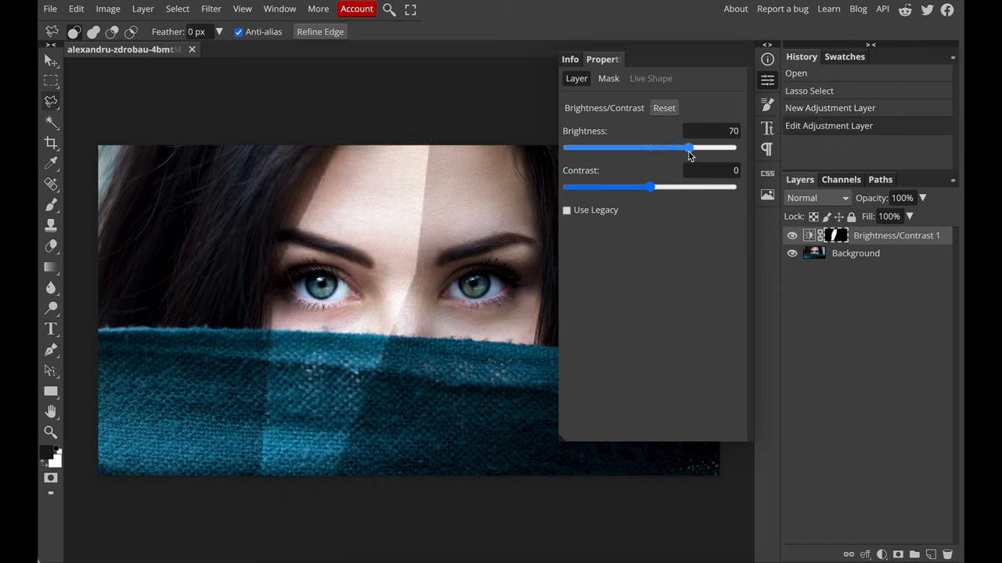
pyautogui.moveTo(689, 147); pyautogui.dragTo(698, 147)
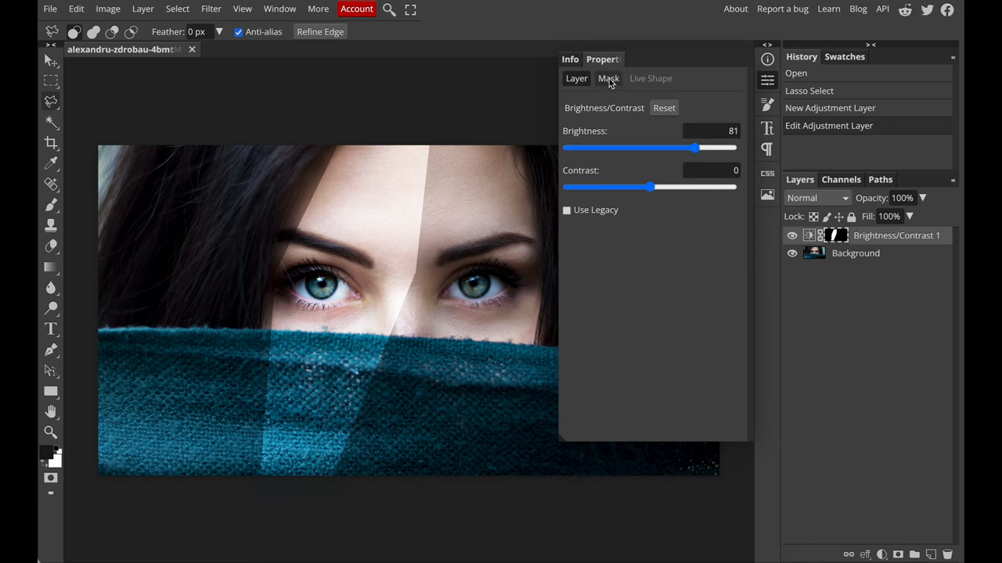
# Feather the streak layer's mask to about 77 px for soft edges
pyautogui.click(607, 78)
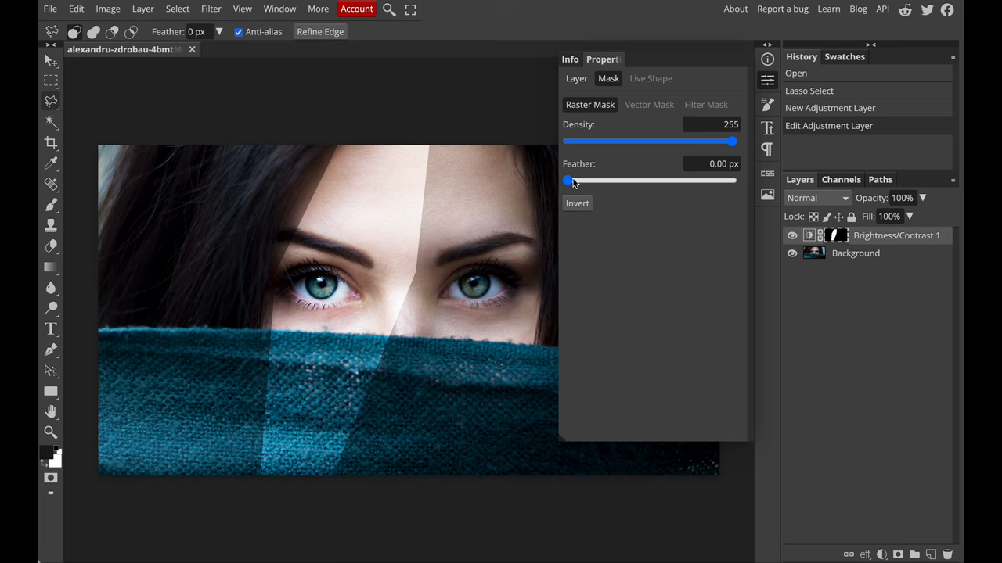
pyautogui.moveTo(567, 182); pyautogui.dragTo(635, 182)
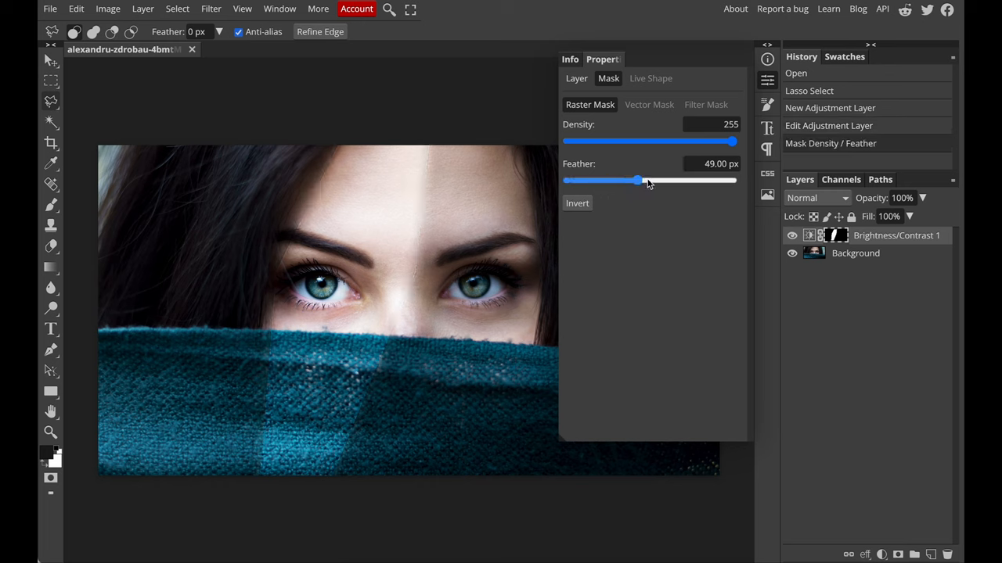
pyautogui.moveTo(635, 181); pyautogui.dragTo(664, 181)
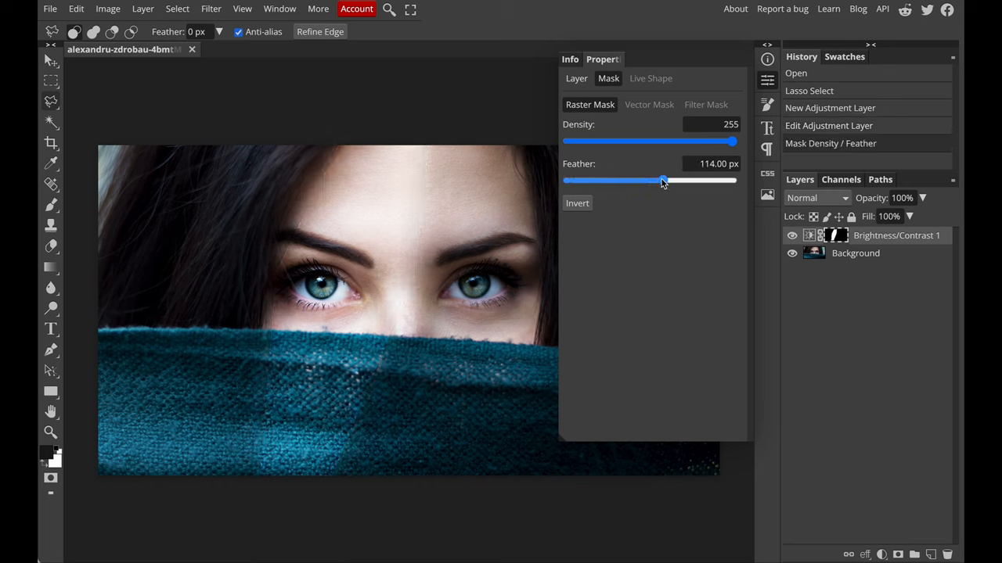
pyautogui.moveTo(663, 181); pyautogui.dragTo(661, 182)
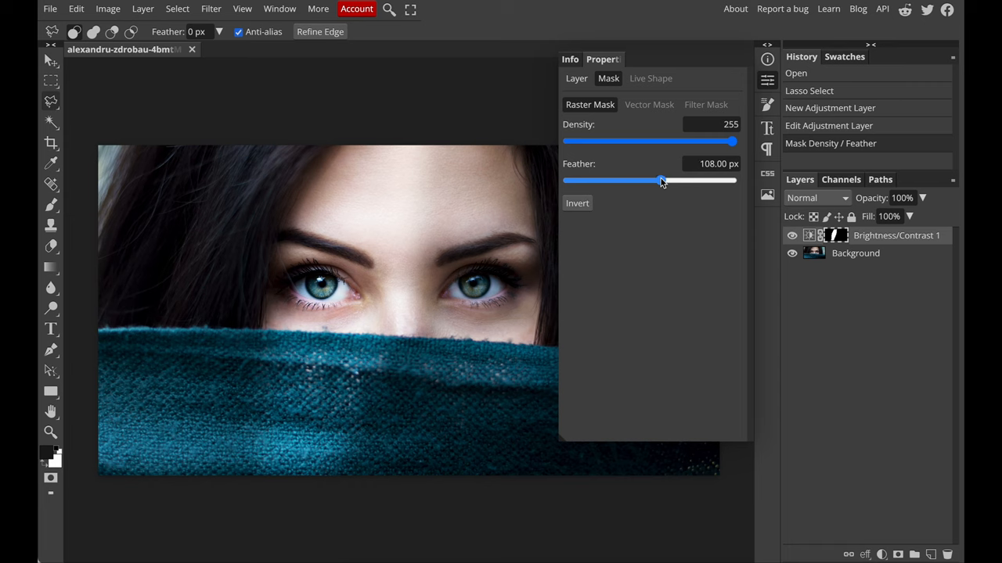
pyautogui.moveTo(660, 182); pyautogui.dragTo(651, 182)
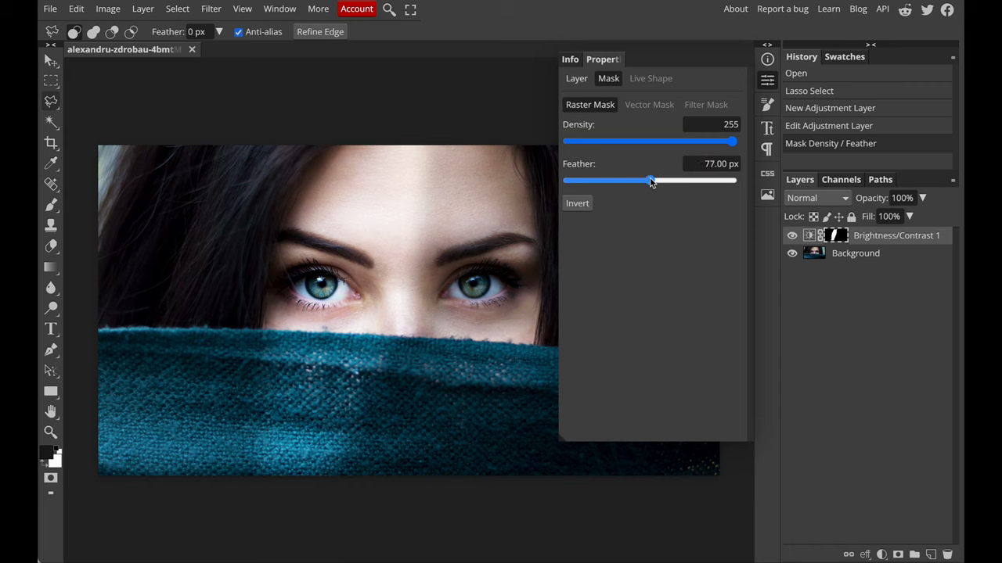
pyautogui.moveTo(650, 181); pyautogui.dragTo(677, 181)
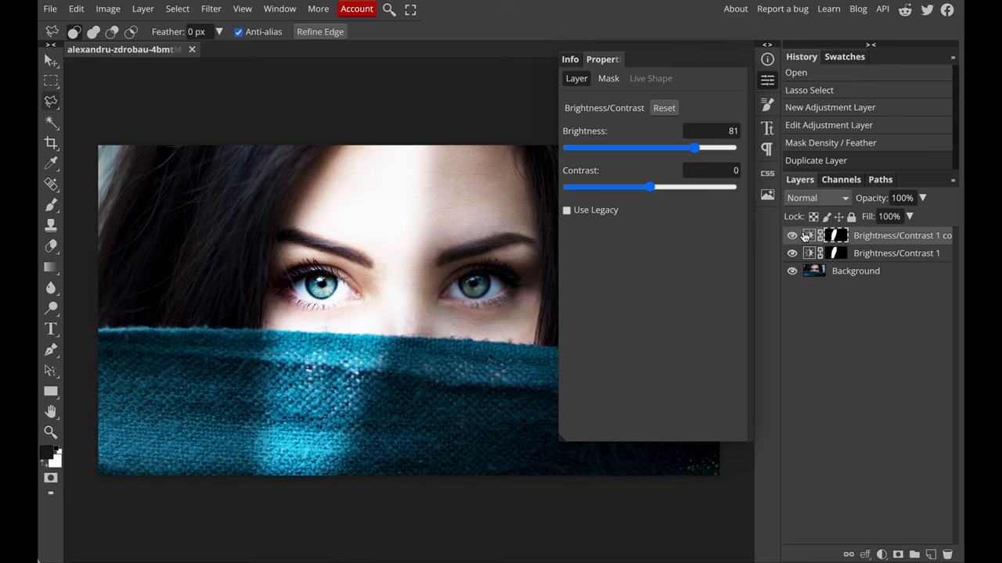
# Invert the copy's mask with Cmd+I so it covers everything outside the strip
pyautogui.press('cmd+i')
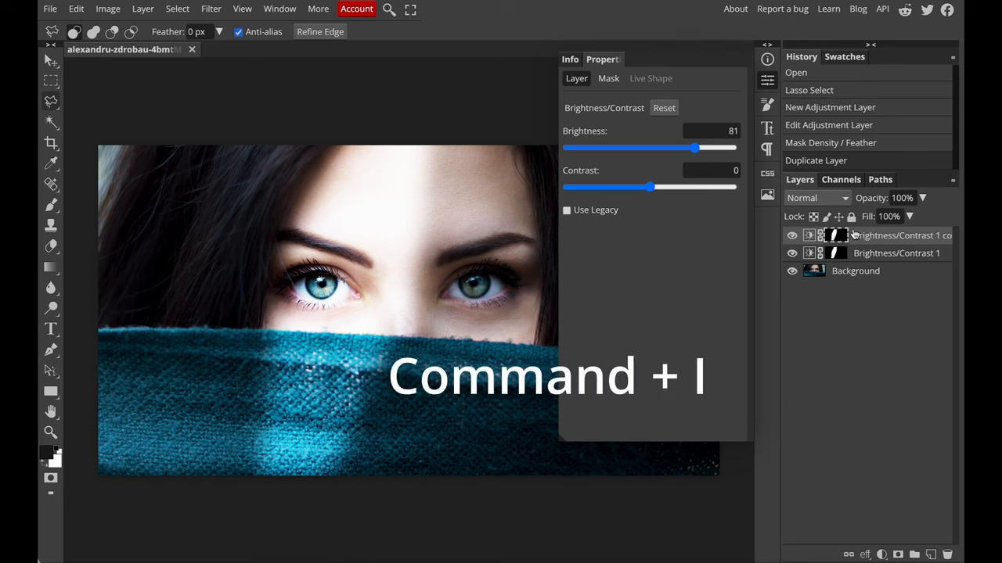
pyautogui.press('cmd+i')
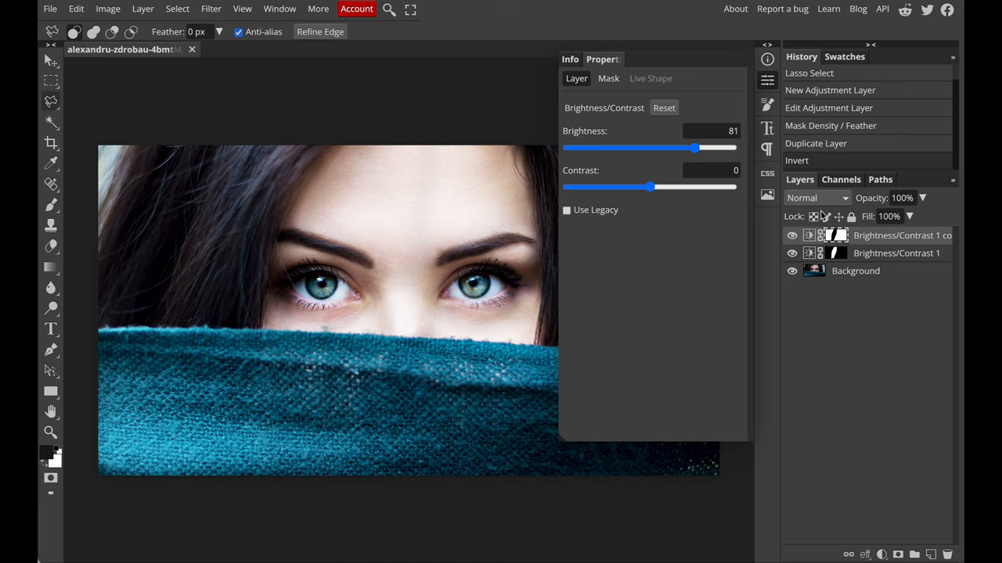
pyautogui.moveTo(594, 133)
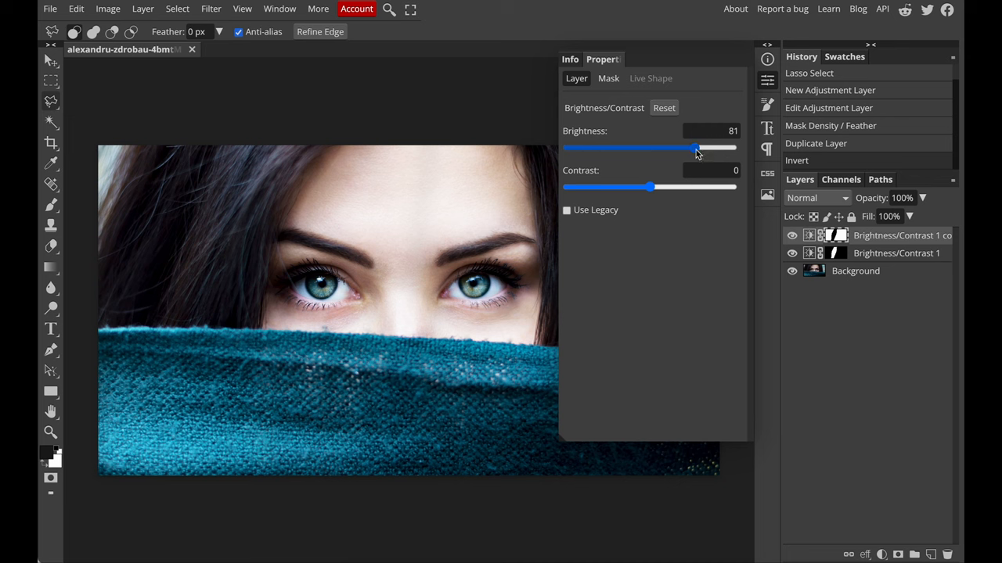
# Drop the duplicate layer's Brightness to about -112 to darken the surroundings
pyautogui.moveTo(696, 147); pyautogui.dragTo(661, 147)
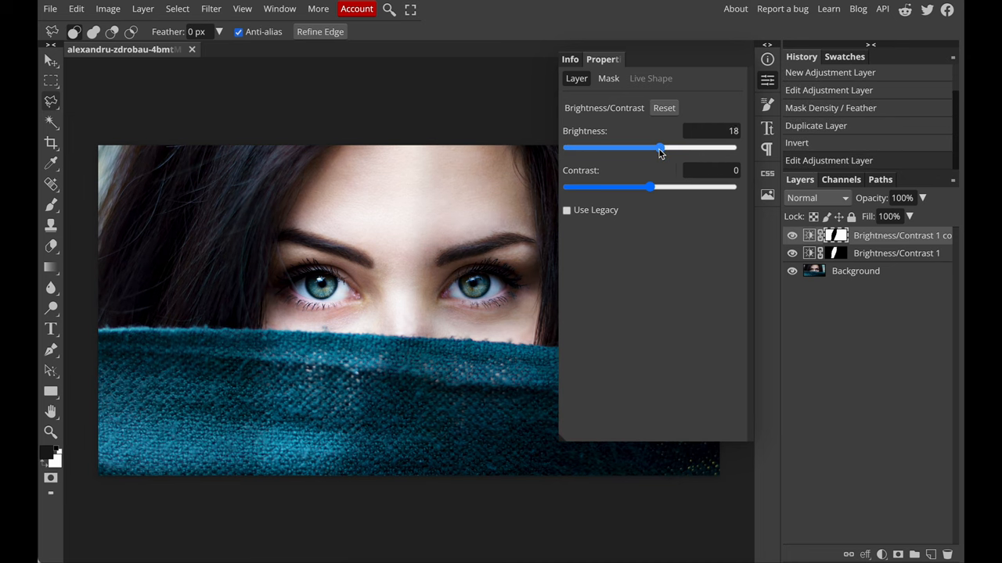
pyautogui.moveTo(660, 147); pyautogui.dragTo(601, 147)
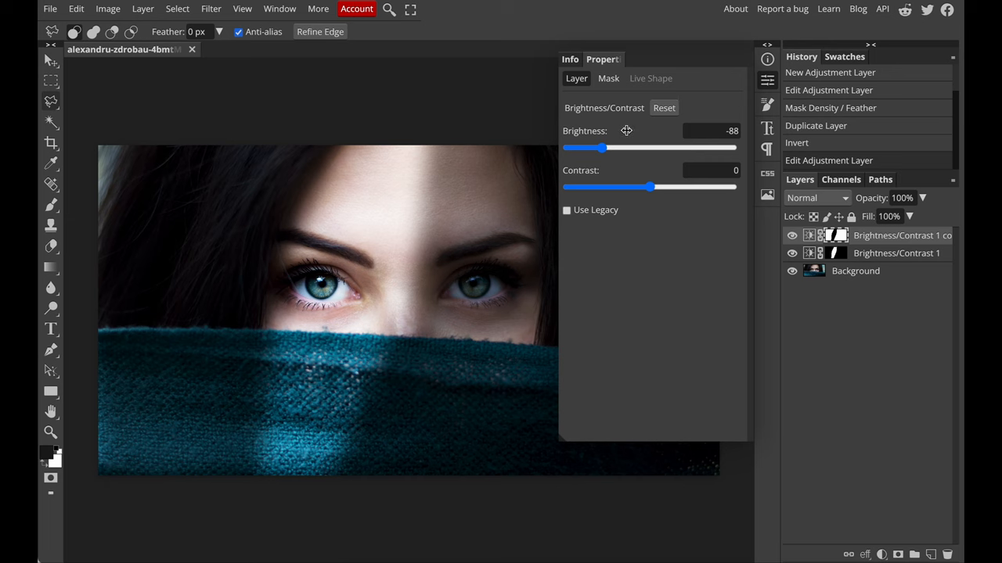
pyautogui.moveTo(601, 147); pyautogui.dragTo(591, 147)
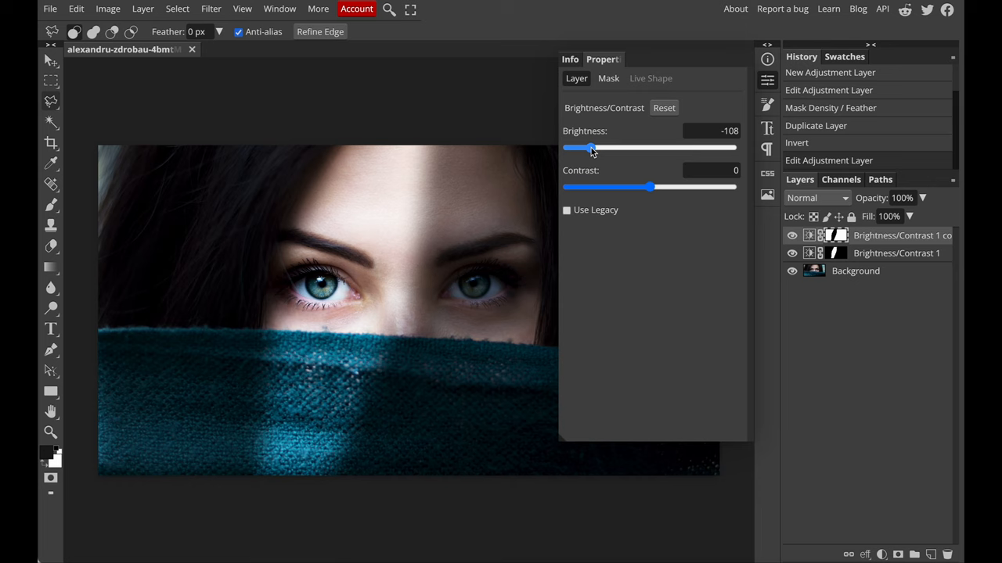
pyautogui.moveTo(591, 147); pyautogui.dragTo(588, 147)
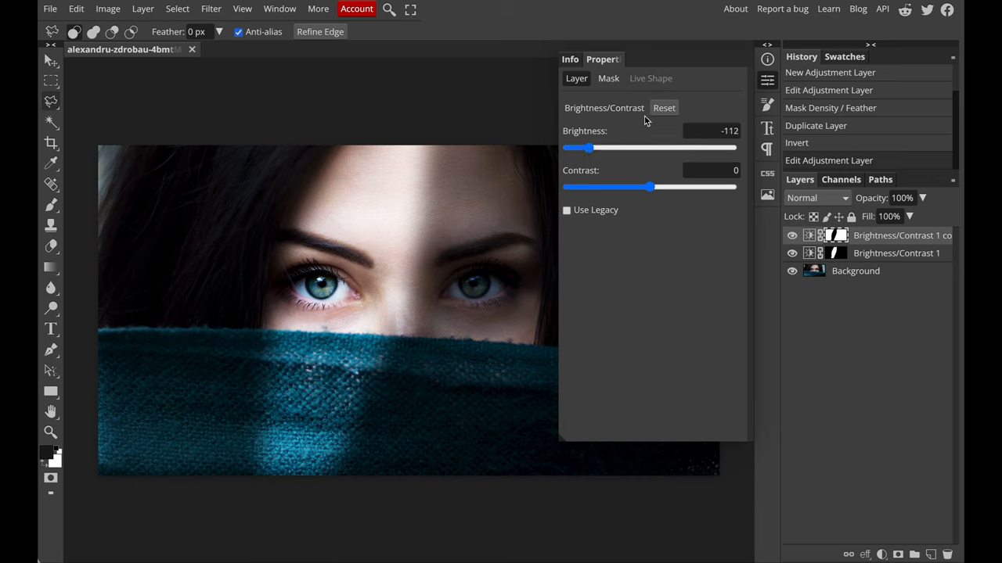
pyautogui.click(608, 78)
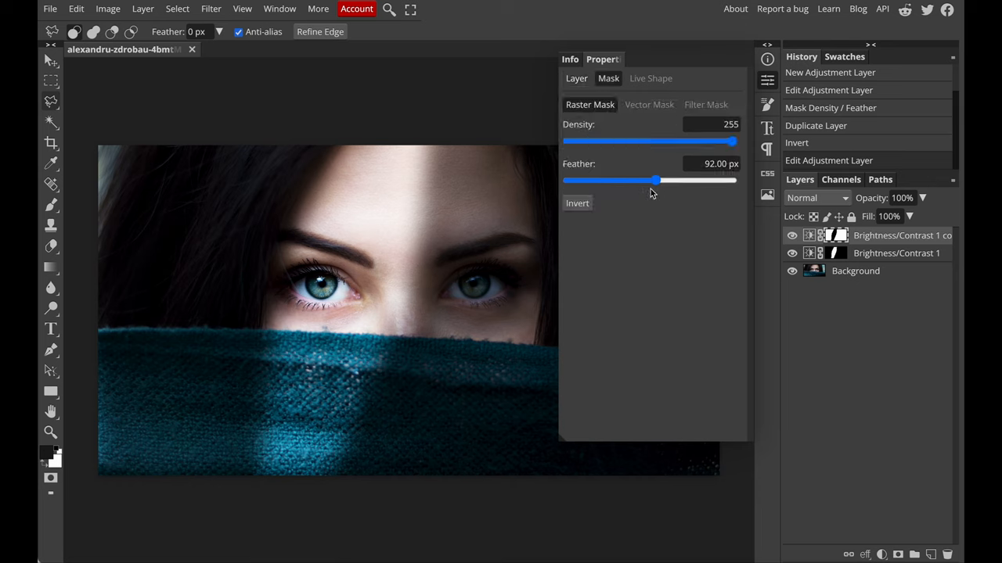
# Raise the darkening mask's Feather to about 243 px for a gradual blend
pyautogui.moveTo(656, 182); pyautogui.dragTo(654, 181)
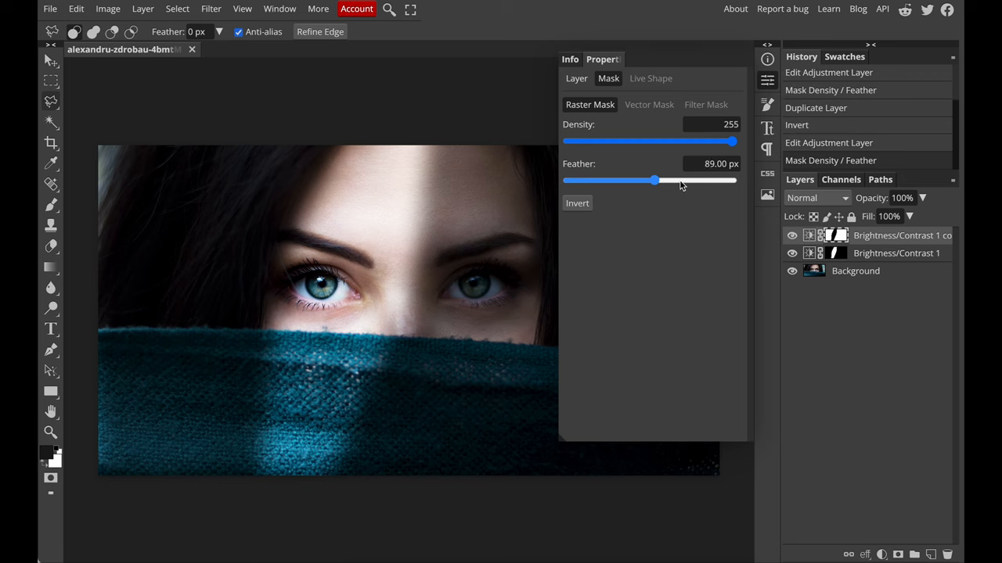
pyautogui.moveTo(654, 182); pyautogui.dragTo(686, 181)
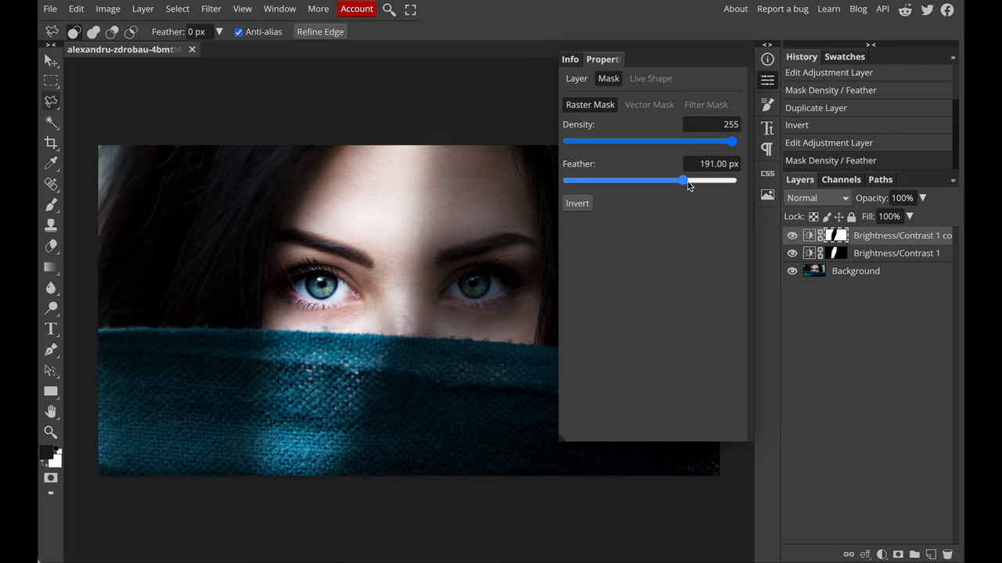
pyautogui.moveTo(682, 182); pyautogui.dragTo(692, 182)
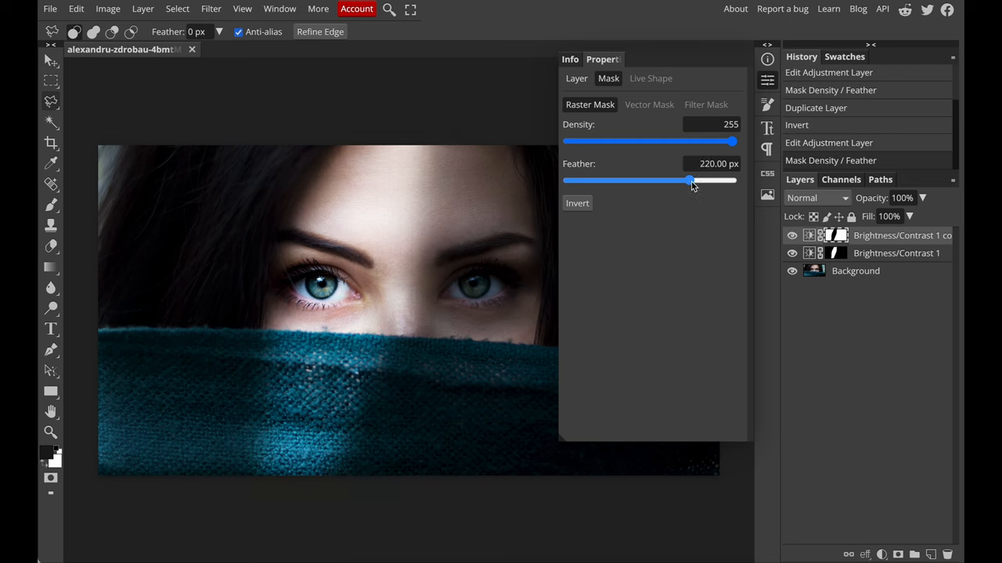
pyautogui.moveTo(689, 182); pyautogui.dragTo(695, 182)
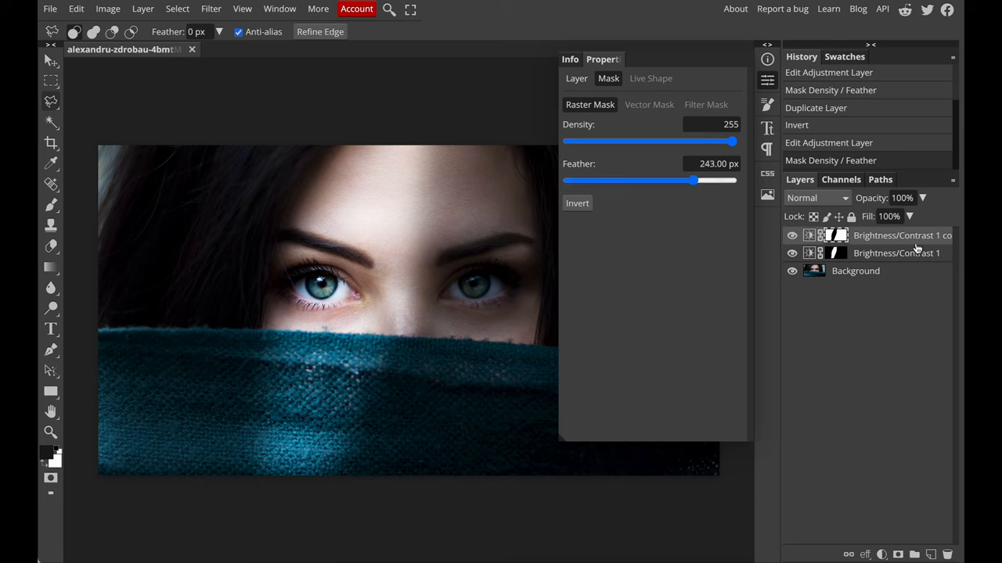
pyautogui.moveTo(867, 256)
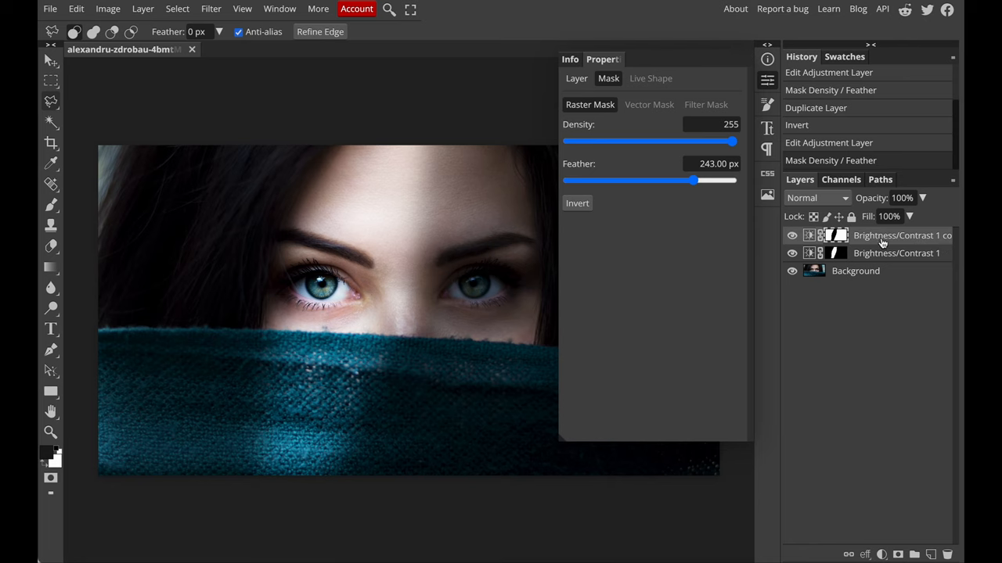
pyautogui.click(883, 554)
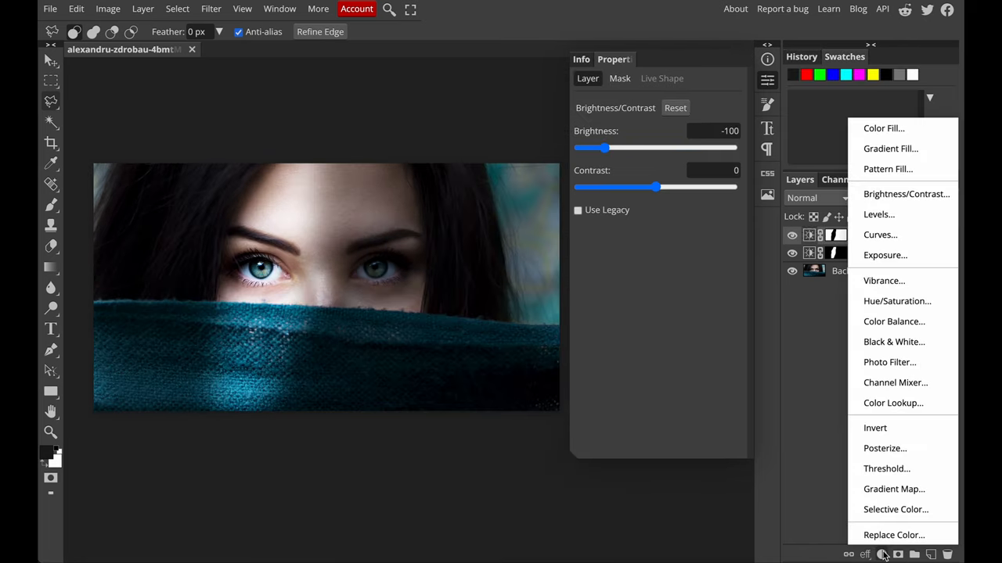
# Add a Levels adjustment layer and set its midtone input to 0.97
pyautogui.click(878, 213)
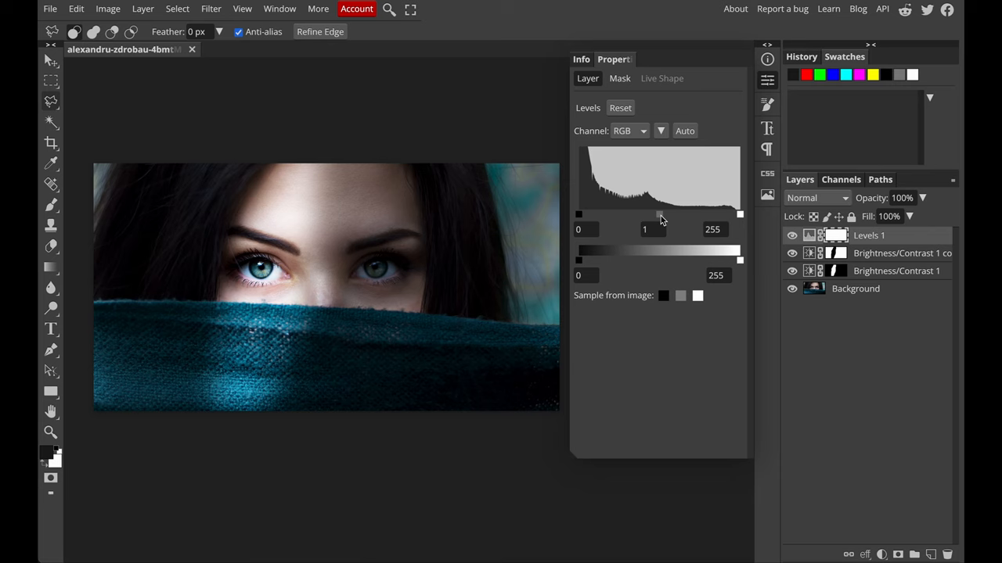
pyautogui.moveTo(645, 214); pyautogui.dragTo(670, 215)
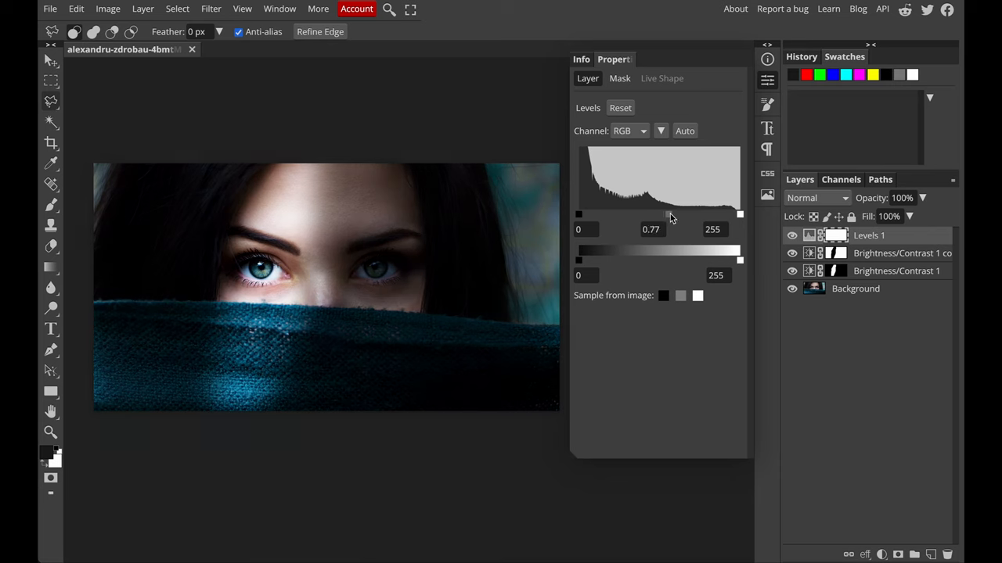
pyautogui.moveTo(670, 213); pyautogui.dragTo(654, 212)
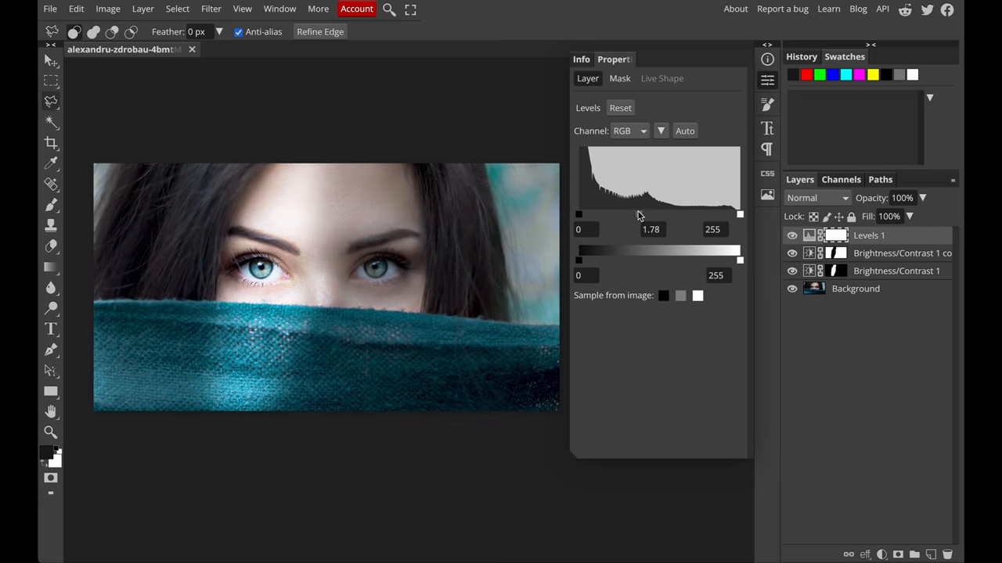
pyautogui.moveTo(639, 216); pyautogui.dragTo(660, 216)
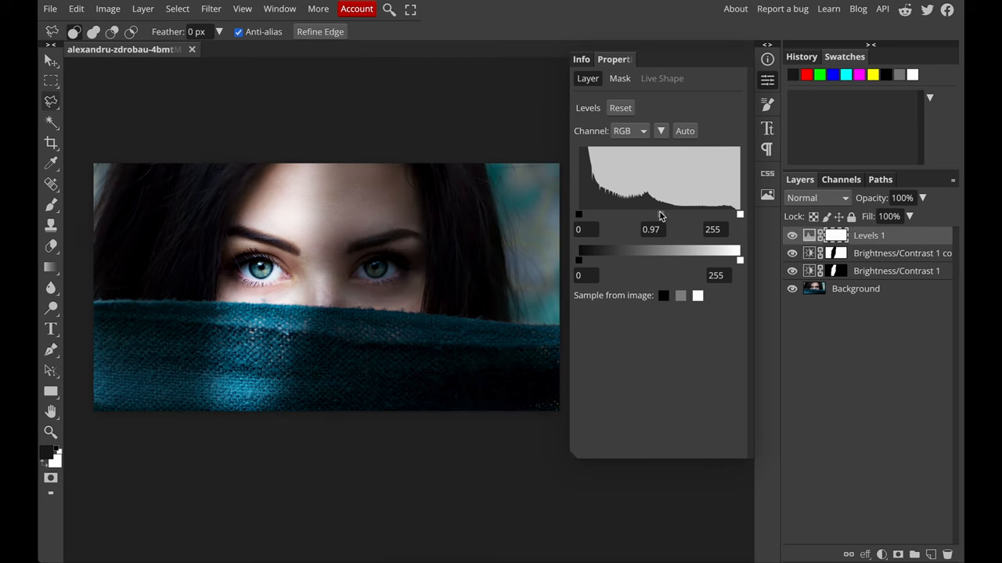